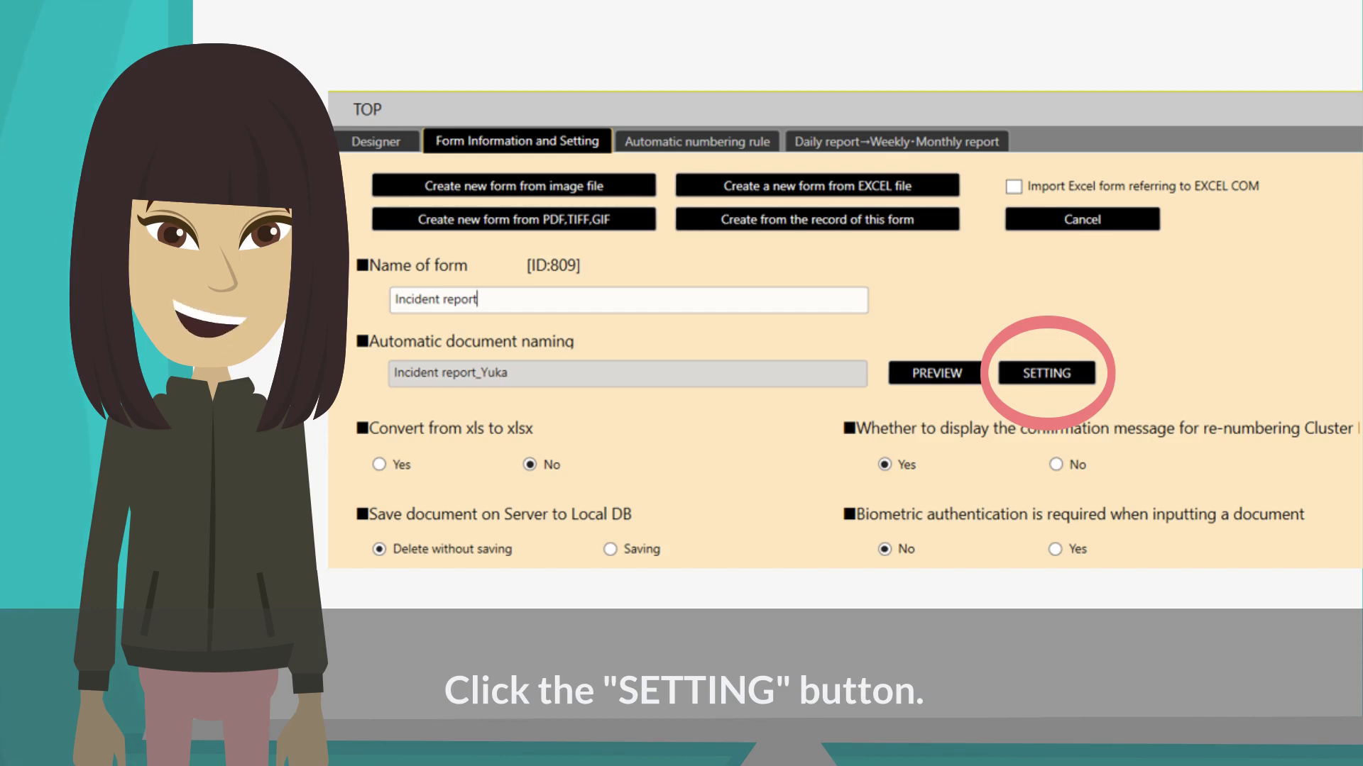
Show the Incident report form's automatic document naming settings with their element type list.
{"action": "left_click", "coordinate": [1046, 373]}
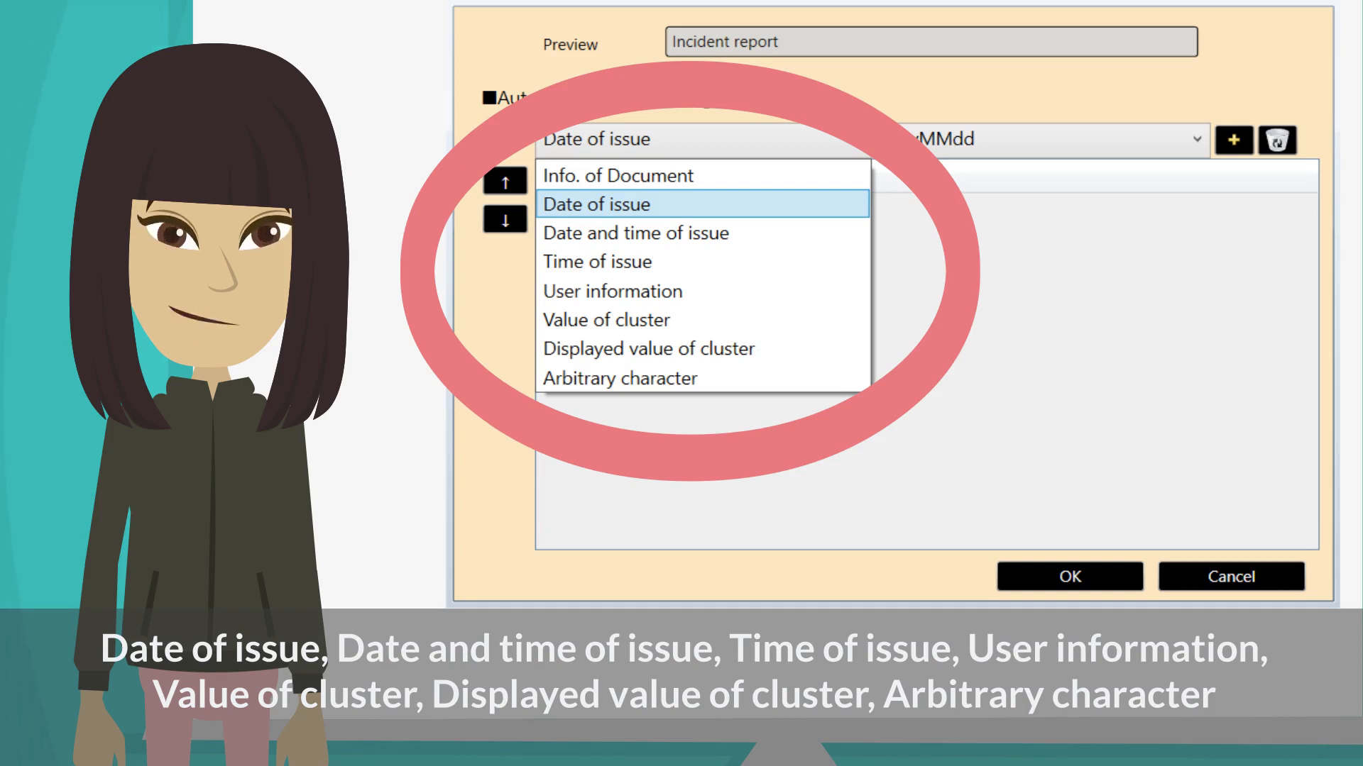
Build the naming rule from form name, issue date (MMdd) and user ID, and apply it.
{"action": "left_click", "coordinate": [619, 175]}
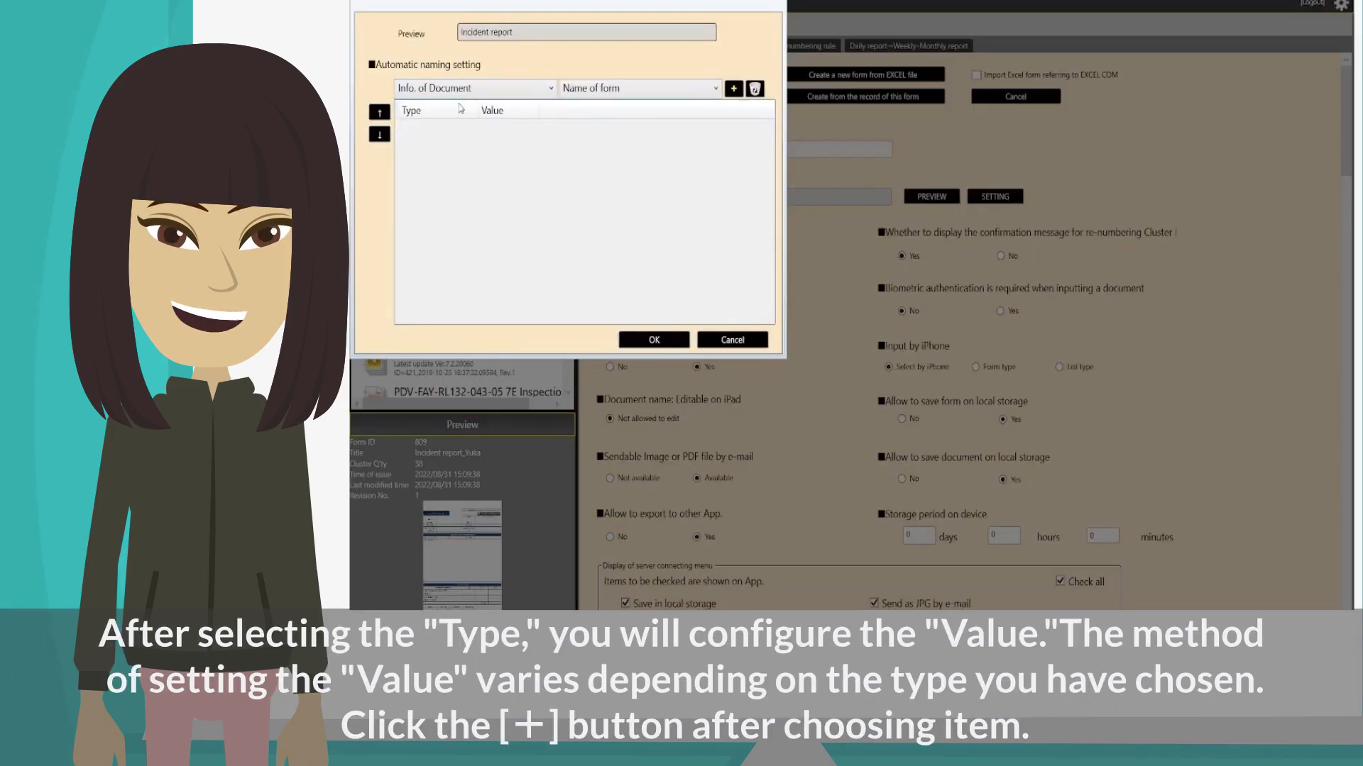
{"action": "left_click", "coordinate": [473, 88]}
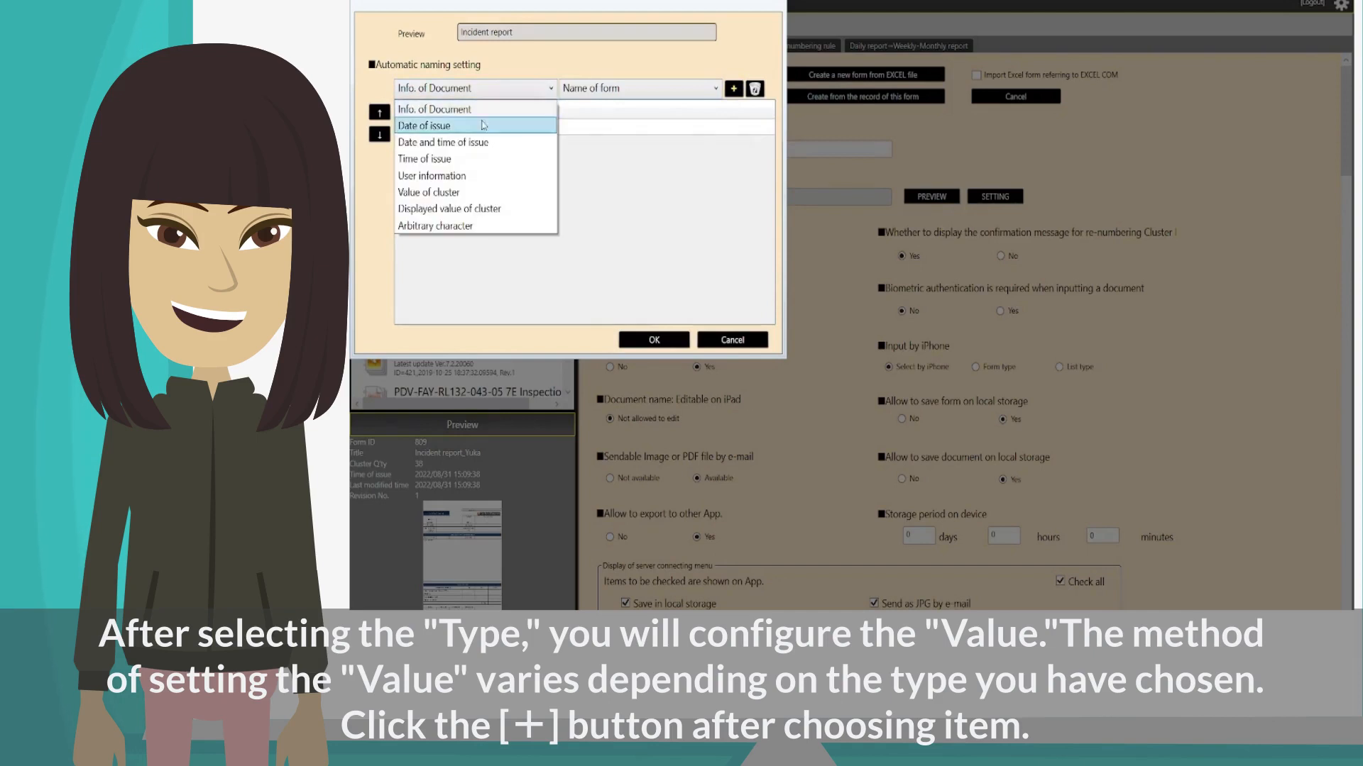
{"action": "left_click", "coordinate": [425, 125]}
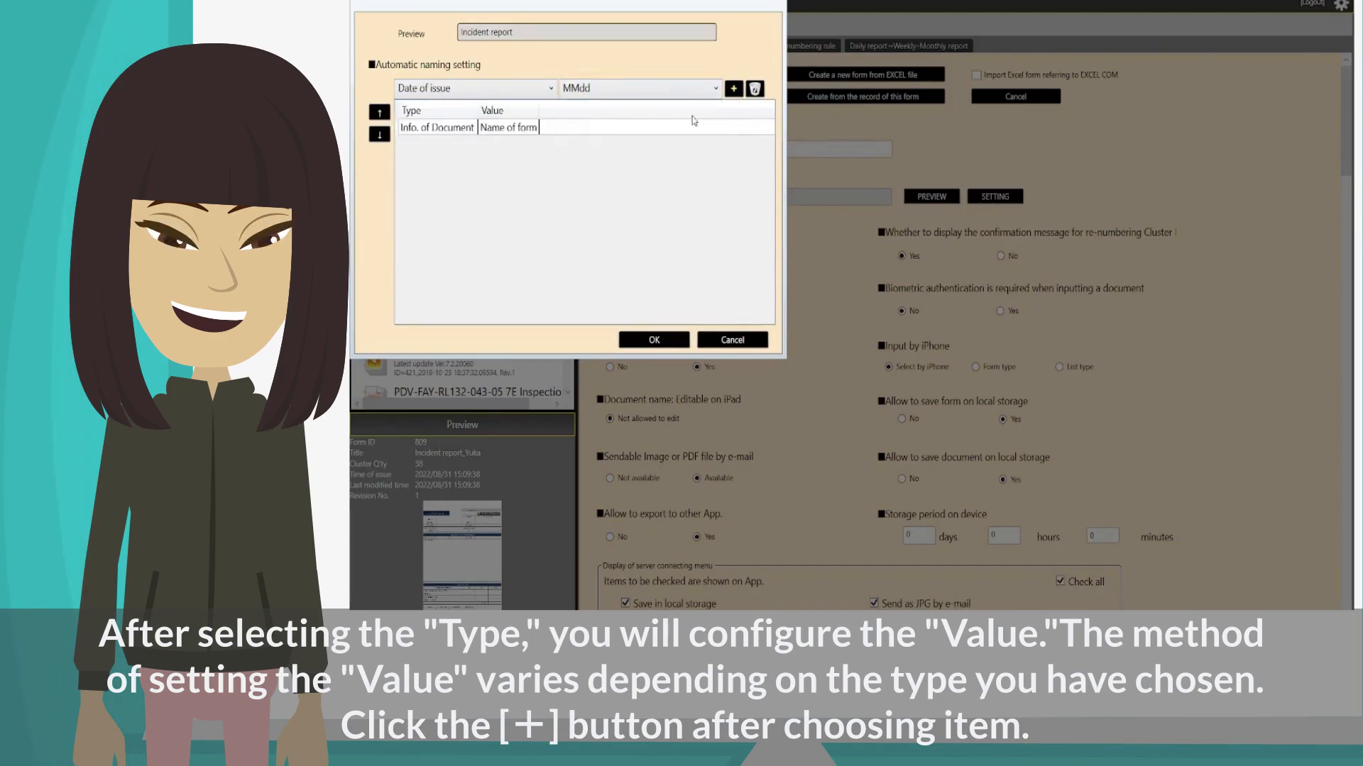
{"action": "left_click", "coordinate": [474, 88]}
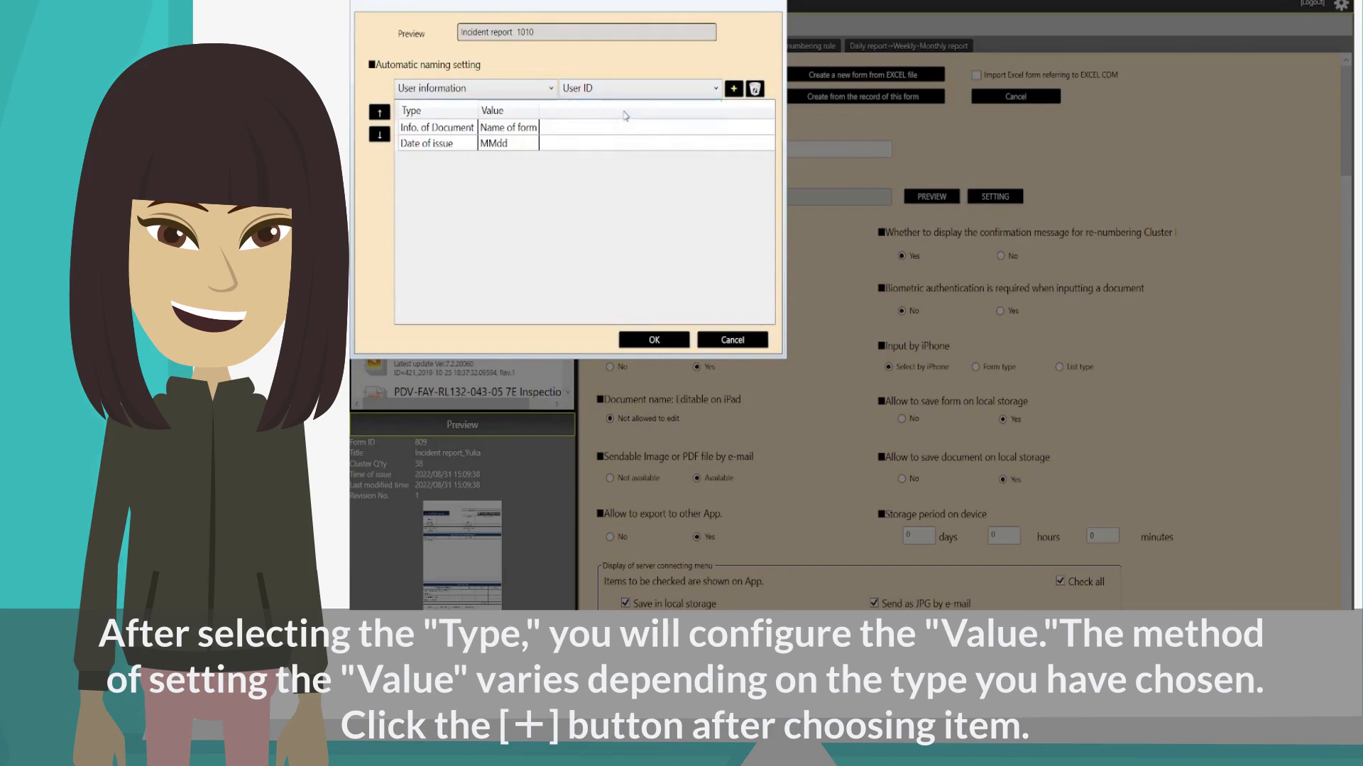
{"action": "left_click", "coordinate": [733, 88]}
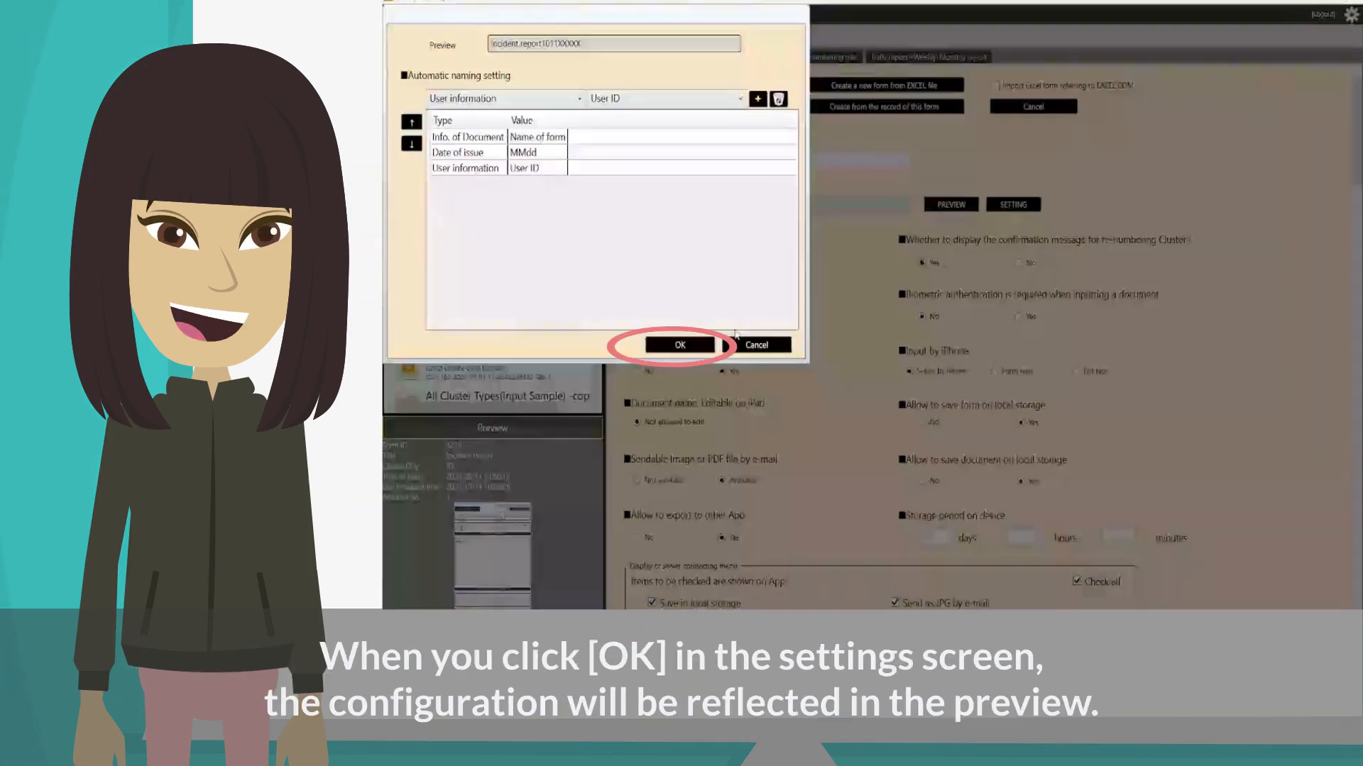
{"action": "left_click", "coordinate": [679, 344]}
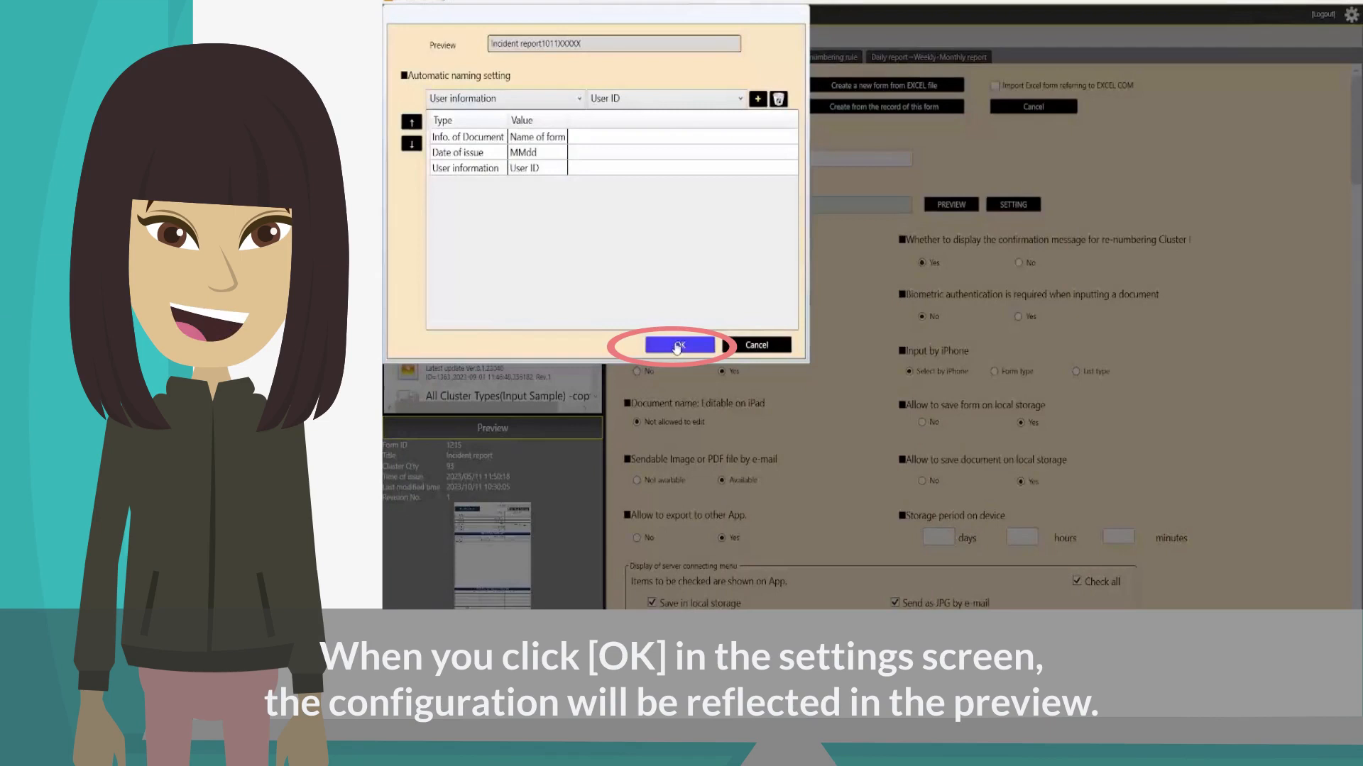
Start a new blank Incident Report from the ConMas Server form list in i-Reporter.
{"action": "left_click", "coordinate": [678, 345]}
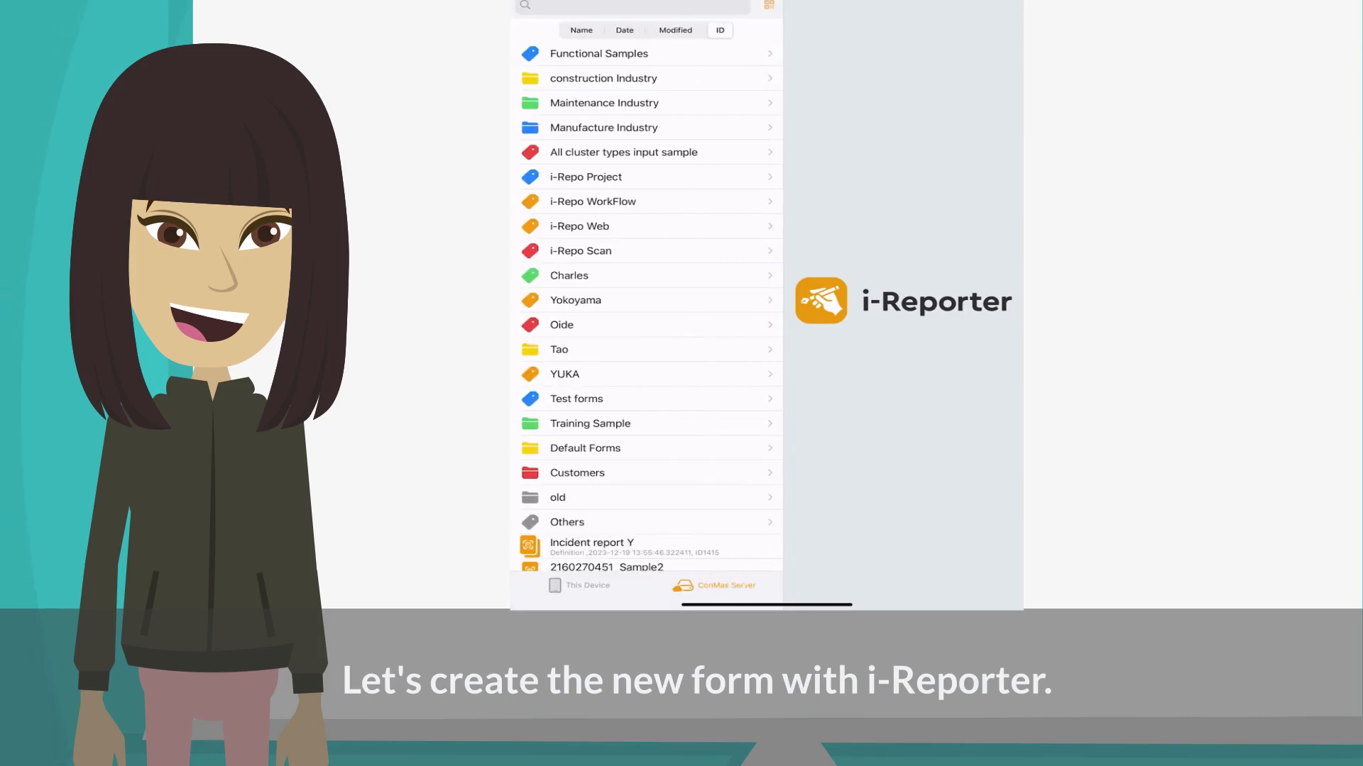
{"action": "scroll", "scroll_direction": "down", "scroll_amount": 3}
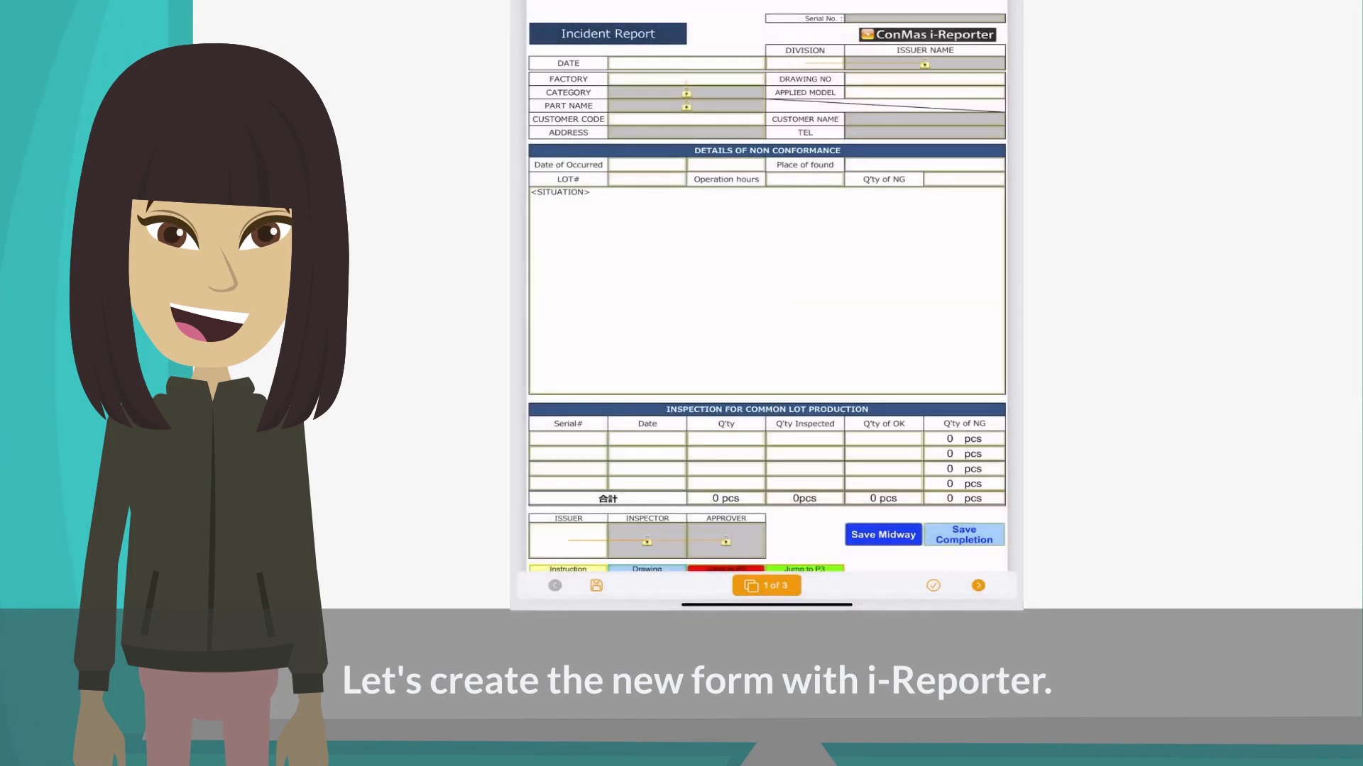
Fill in Medical Part, Nozzle and Material Division, then save the report for upload.
{"action": "left_click", "coordinate": [686, 63]}
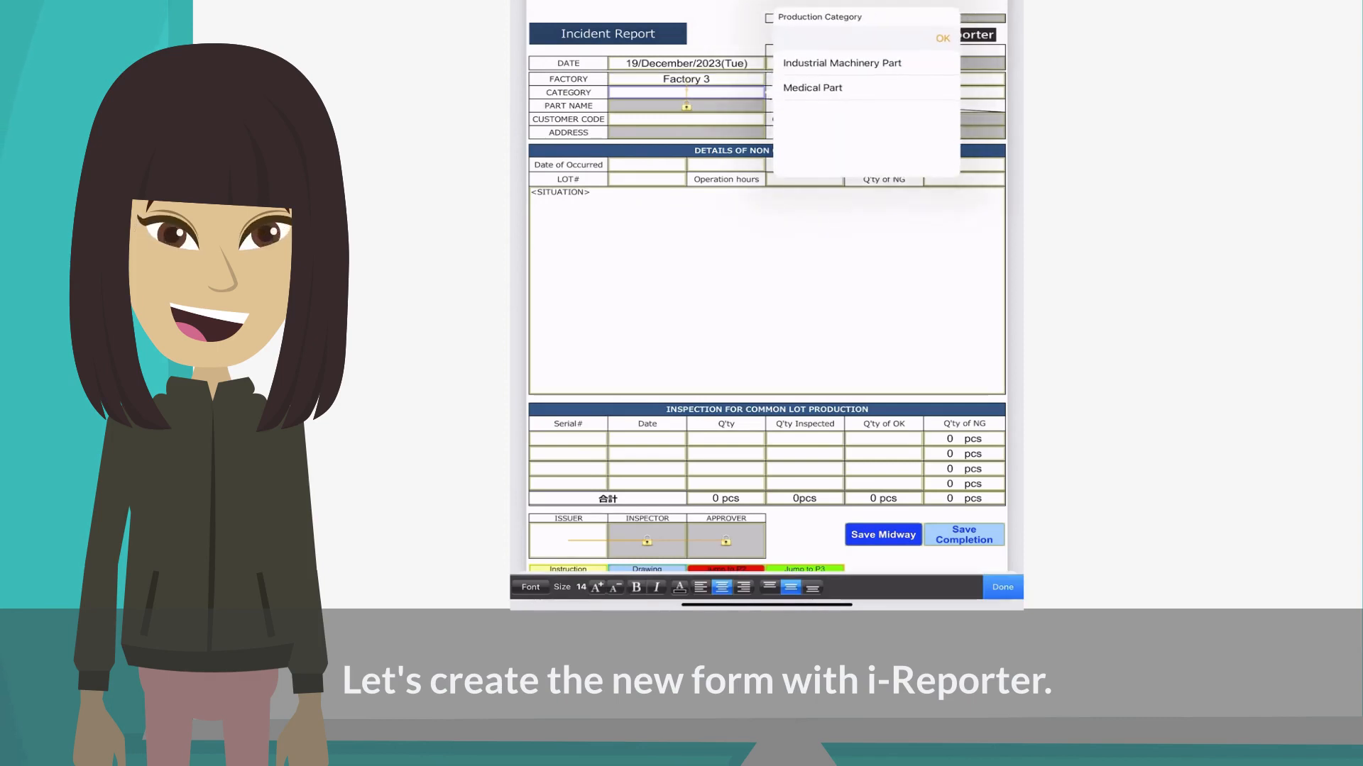
{"action": "left_click", "coordinate": [812, 86]}
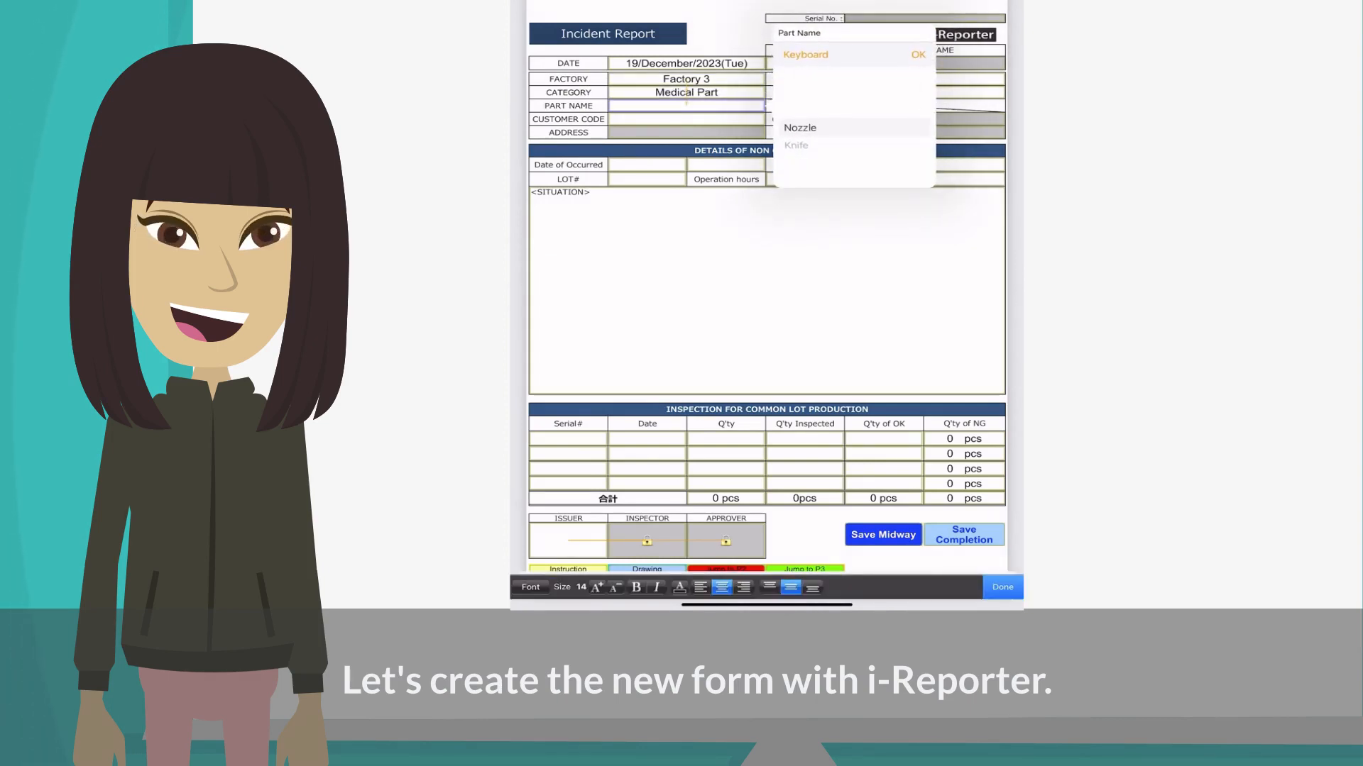
{"action": "left_click", "coordinate": [799, 126]}
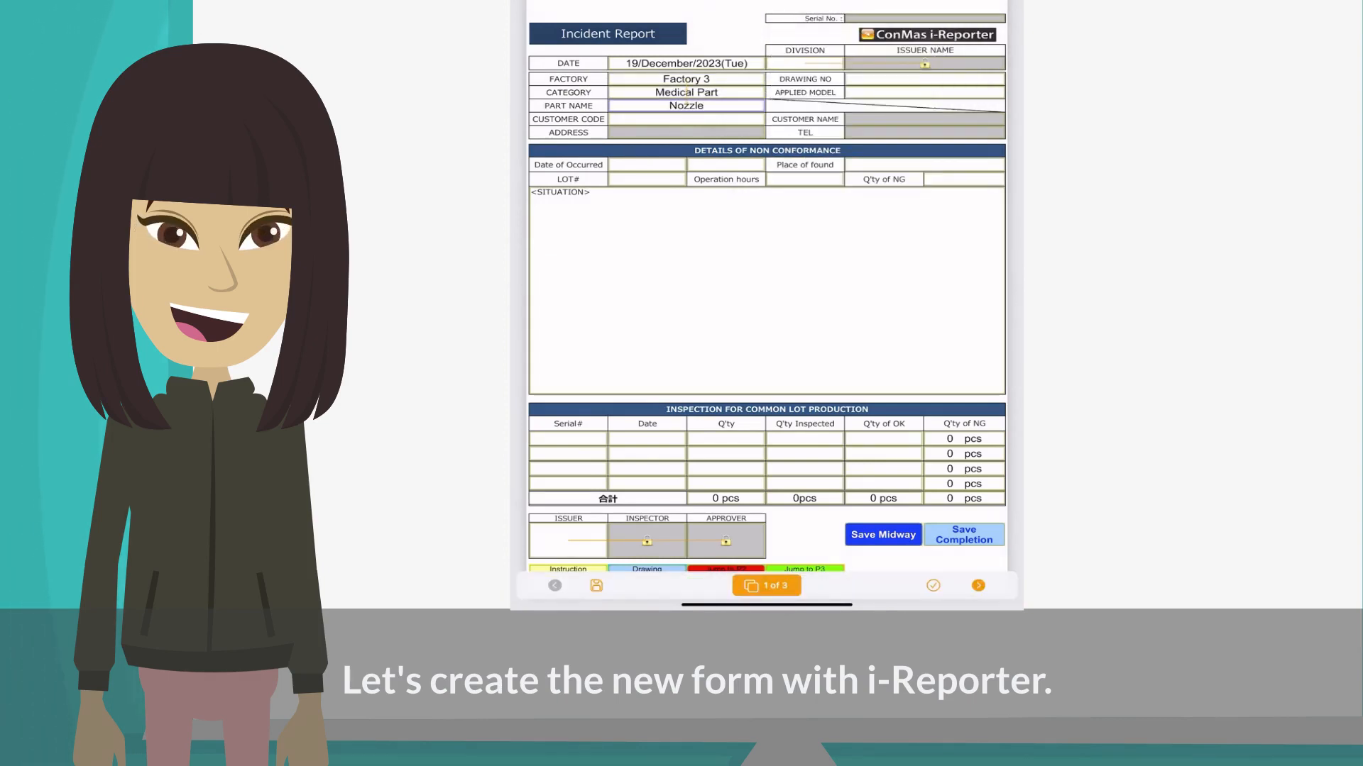
{"action": "left_click", "coordinate": [803, 61]}
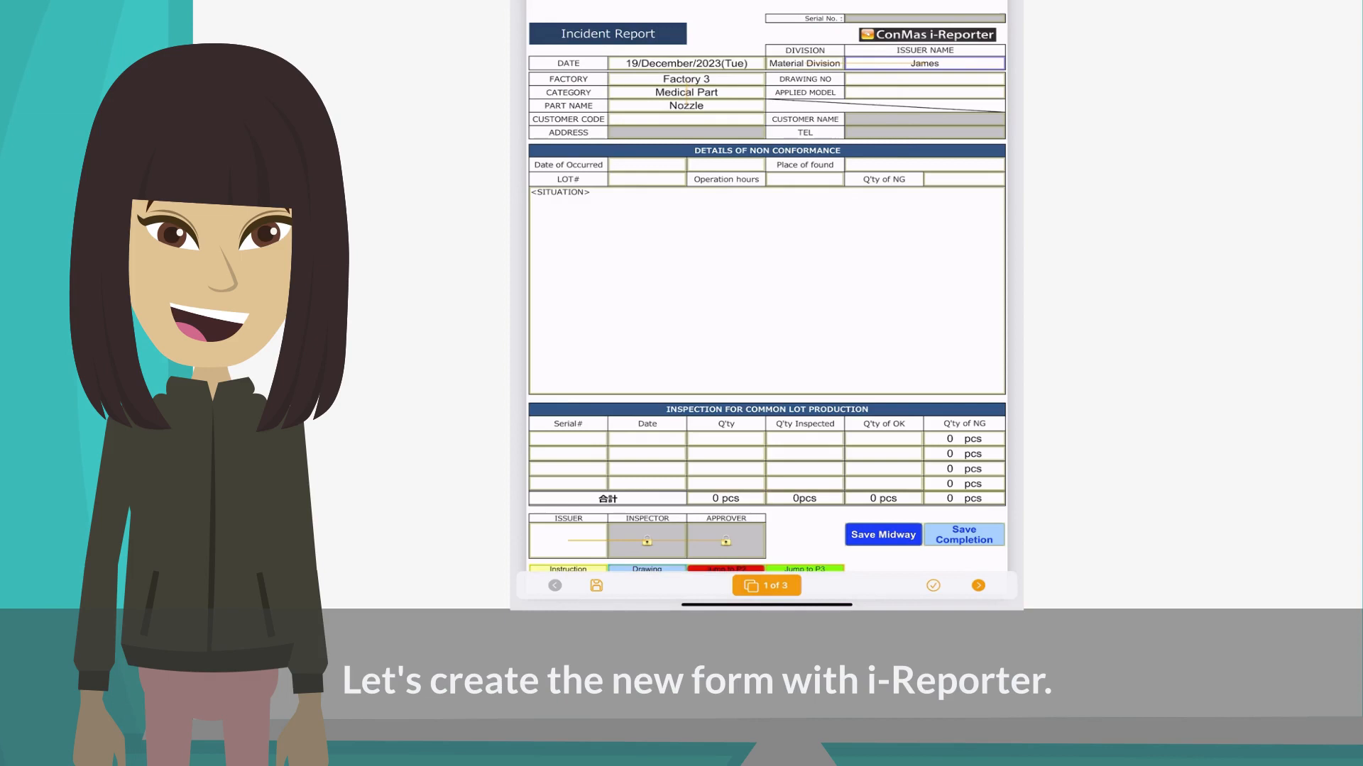
{"action": "left_click", "coordinate": [962, 535]}
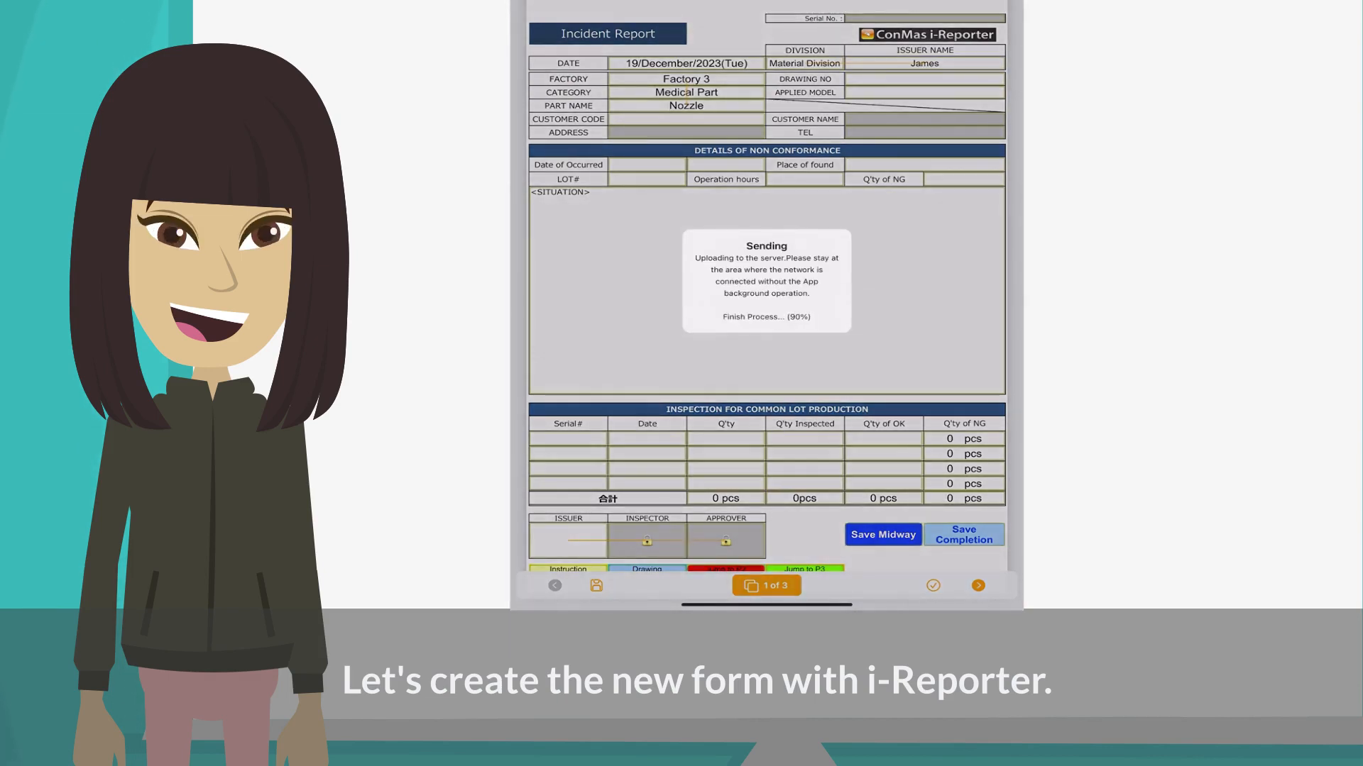